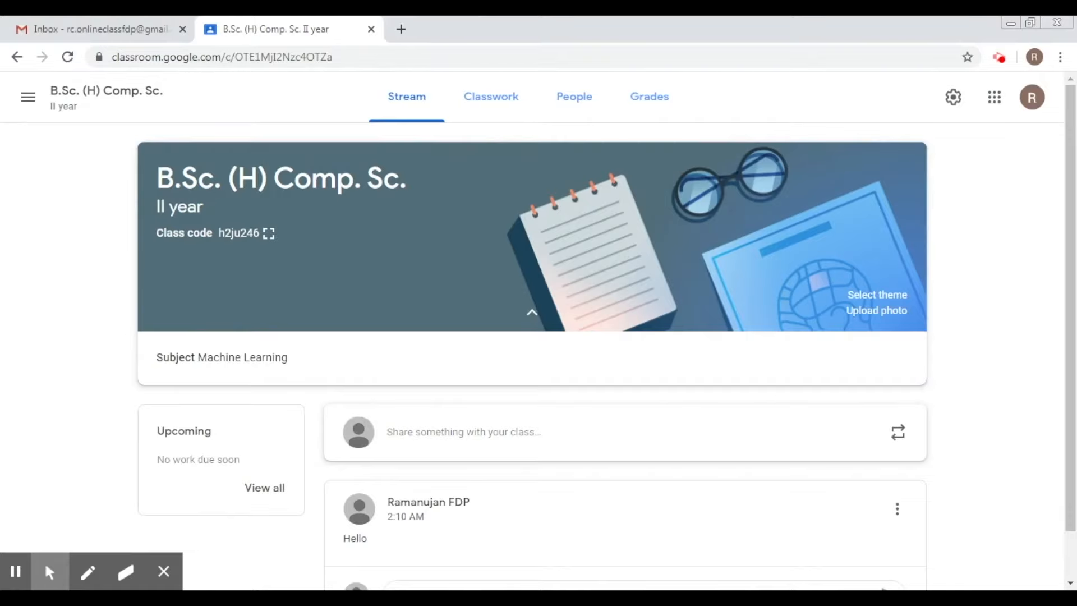
{"action": "mouse_move", "coordinate": [49, 571]}
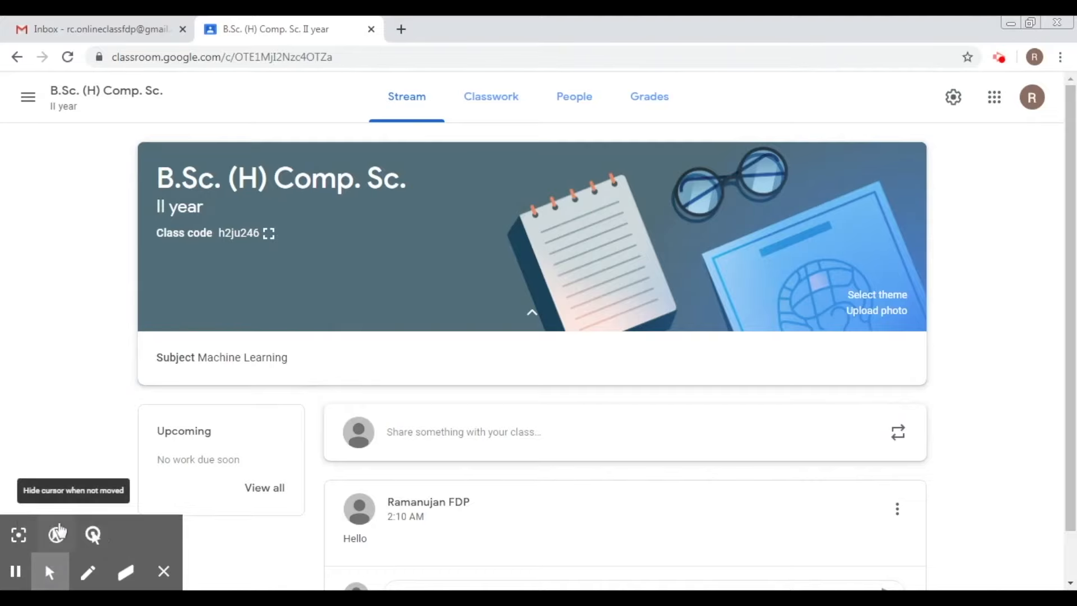
{"action": "mouse_move", "coordinate": [74, 478]}
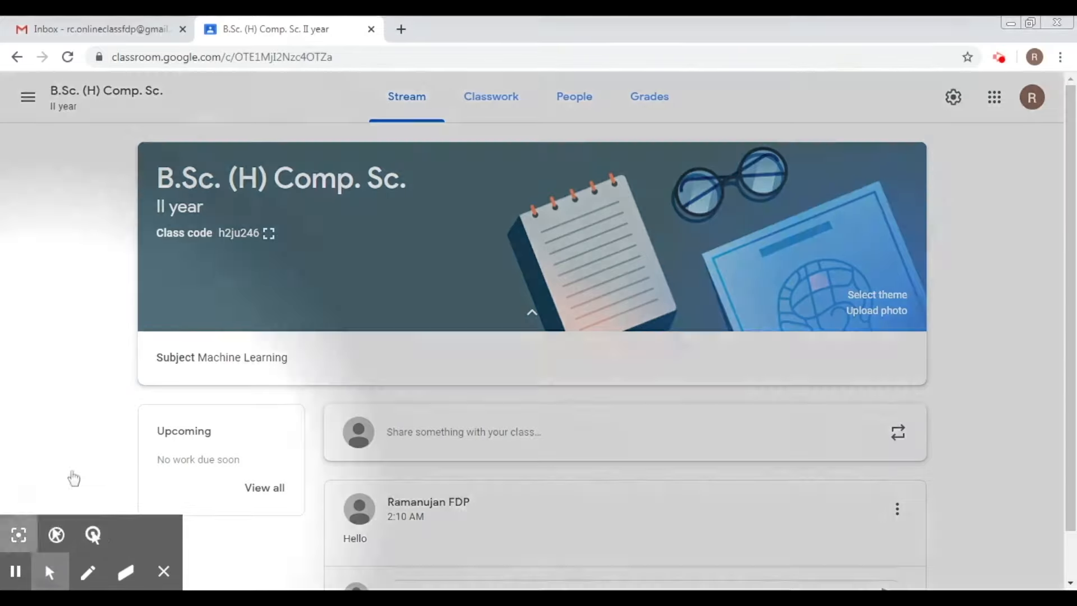
{"action": "mouse_move", "coordinate": [580, 103]}
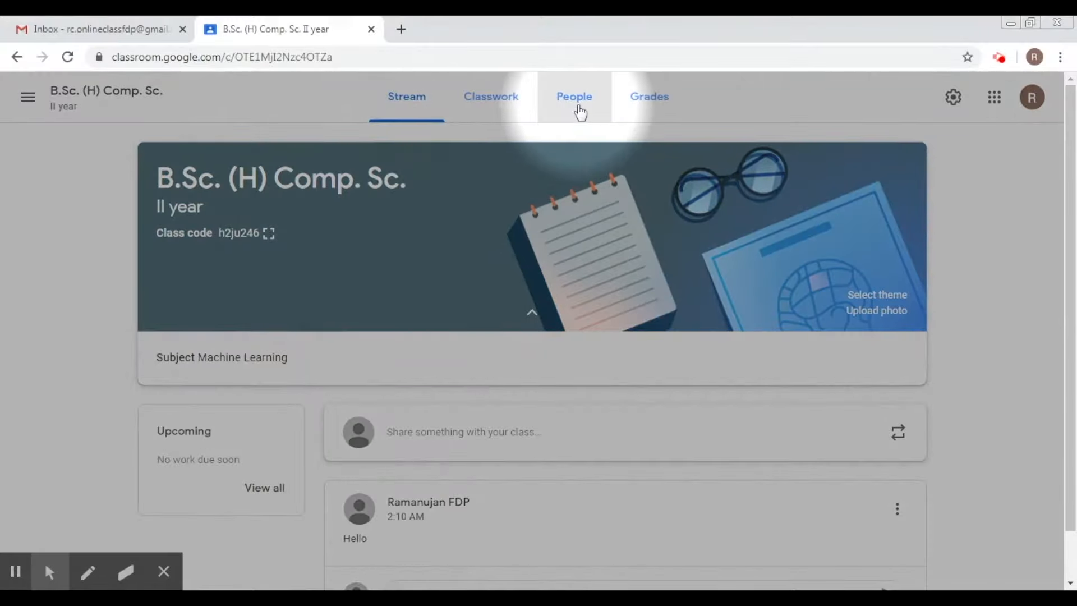
Show the class's People page listing one teacher and no students.
{"action": "left_click", "coordinate": [580, 96]}
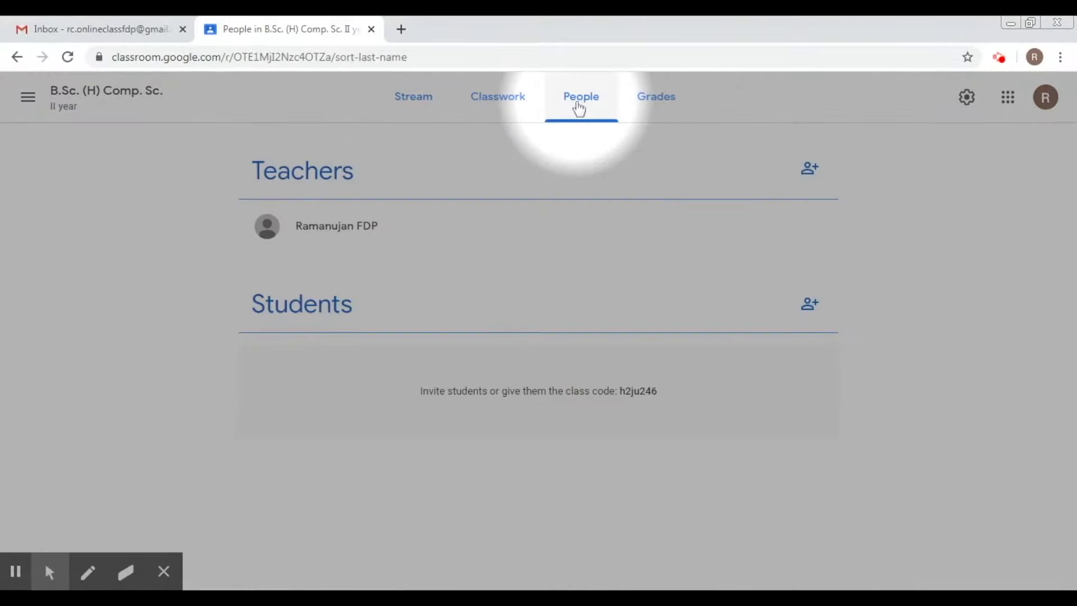
{"action": "mouse_move", "coordinate": [346, 372]}
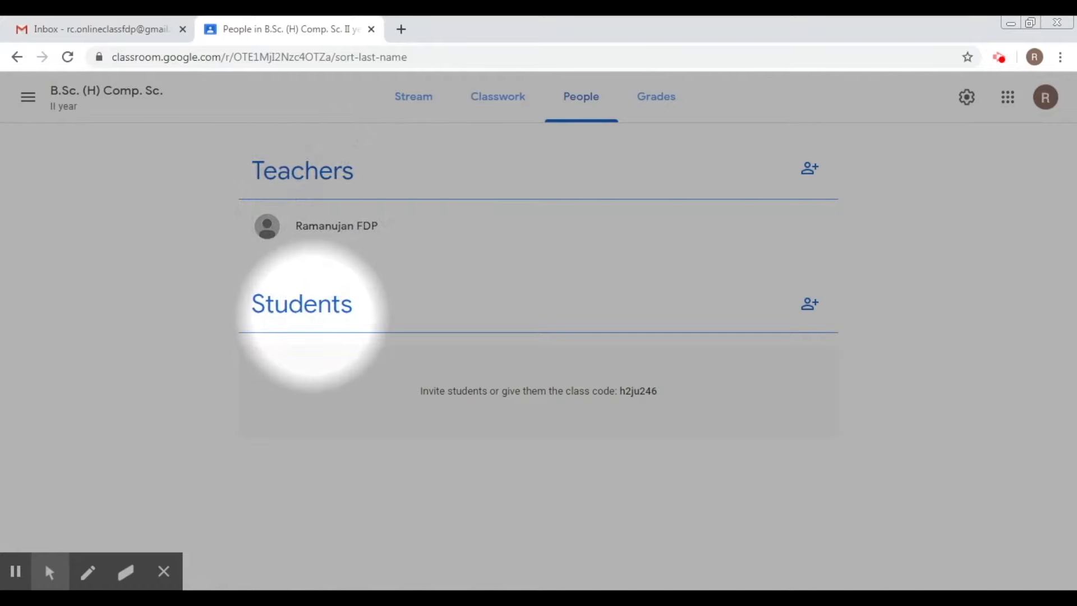
{"action": "mouse_move", "coordinate": [663, 159]}
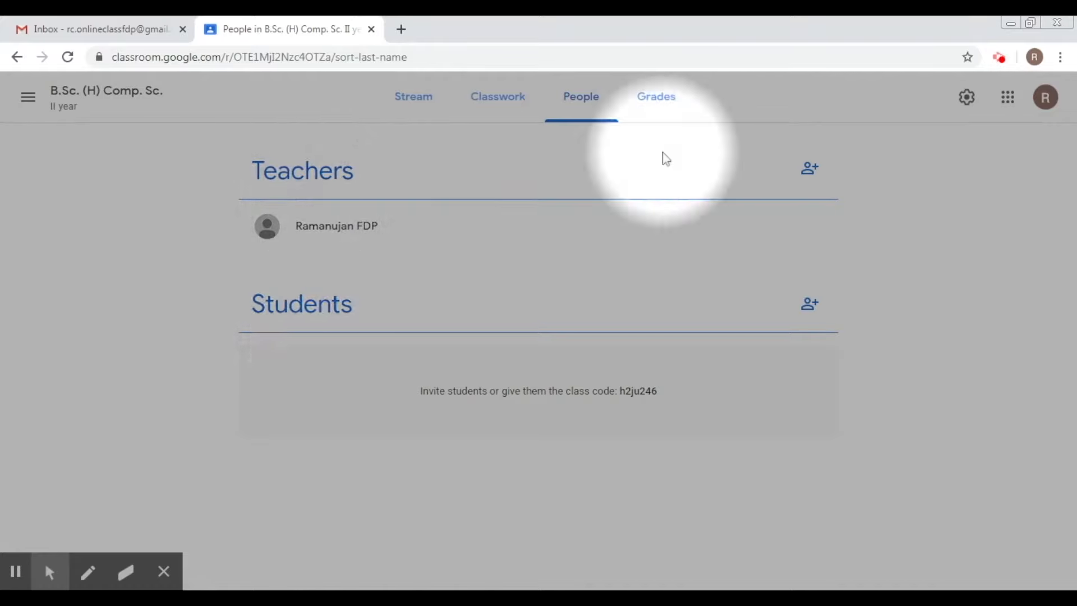
{"action": "mouse_move", "coordinate": [809, 170]}
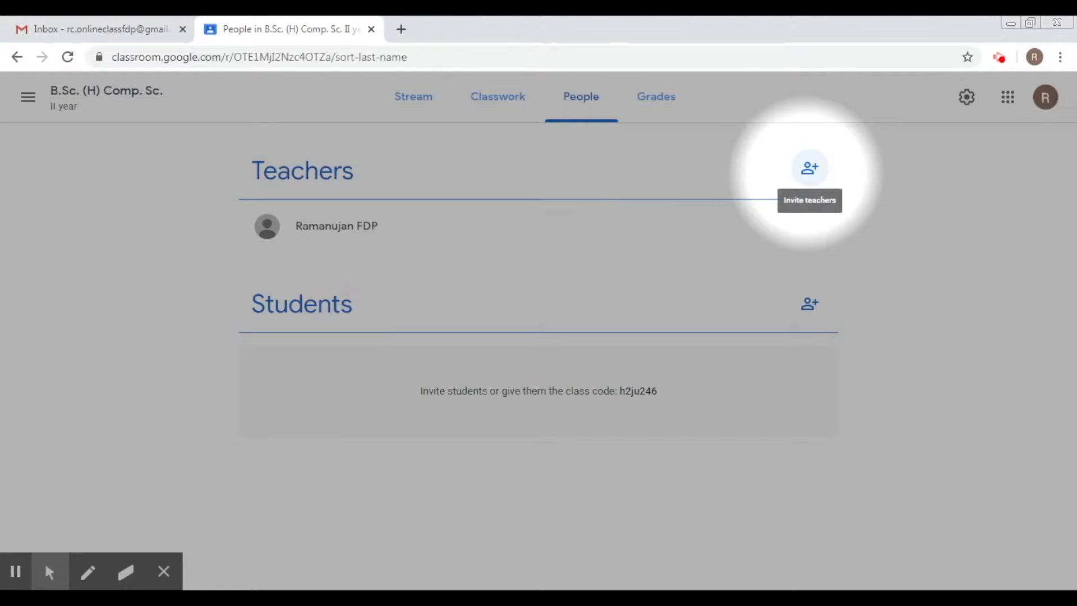
{"action": "left_click", "coordinate": [809, 167]}
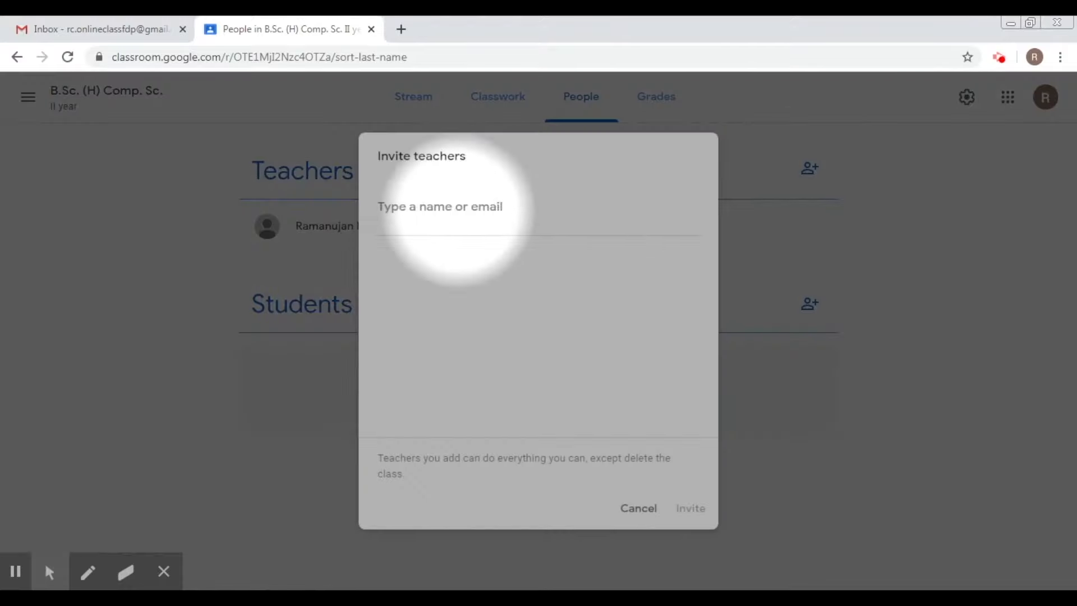
{"action": "left_click", "coordinate": [440, 206]}
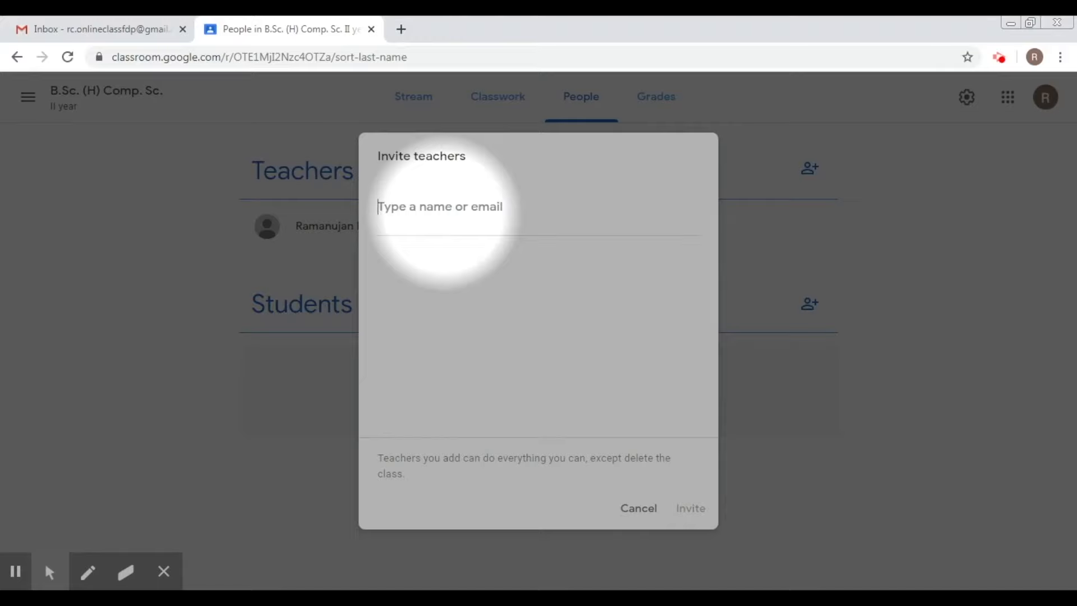
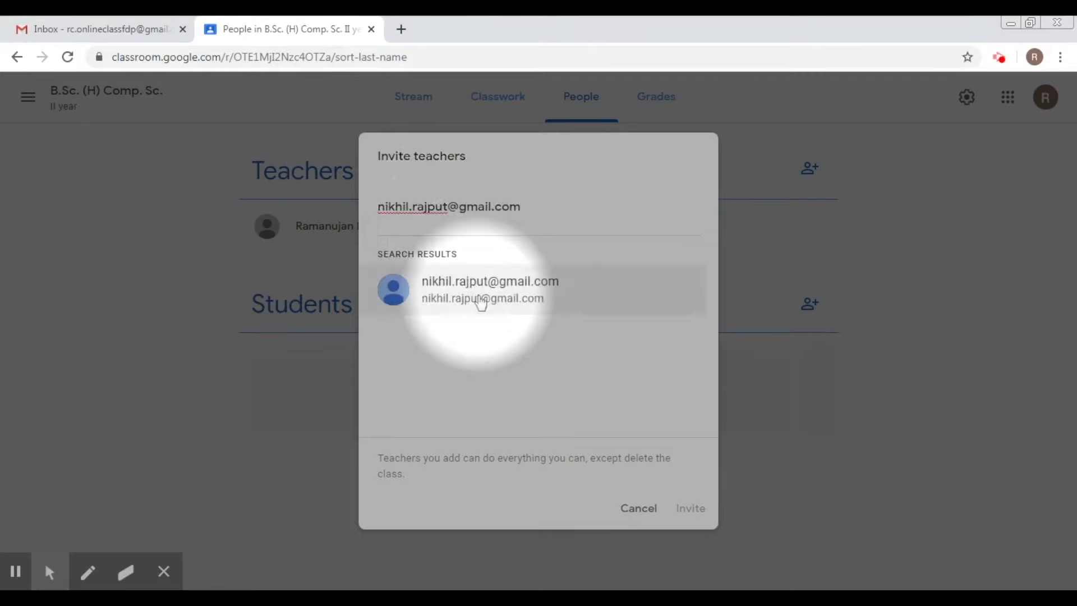
{"action": "left_click", "coordinate": [489, 288]}
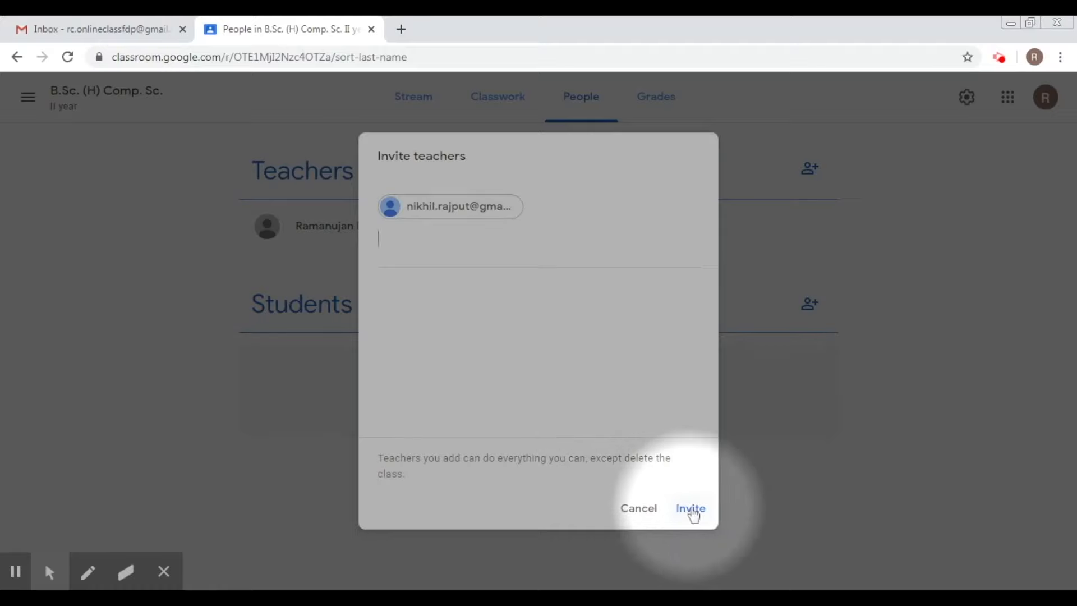
{"action": "left_click", "coordinate": [690, 509]}
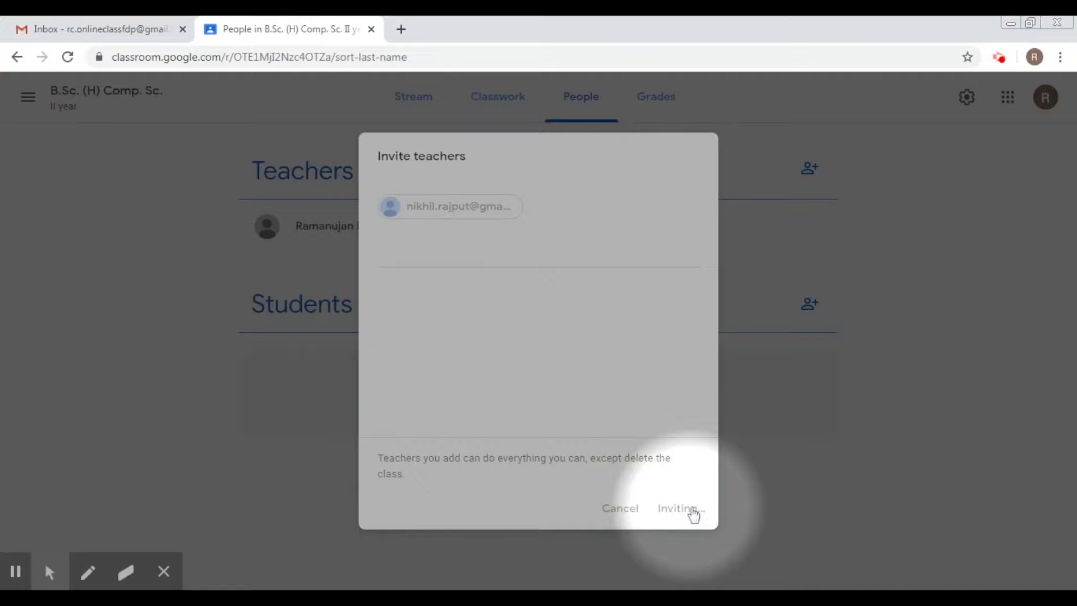
Let the teacher invitation finish so the invited co-teacher appears under Teachers.
{"action": "left_click", "coordinate": [677, 507]}
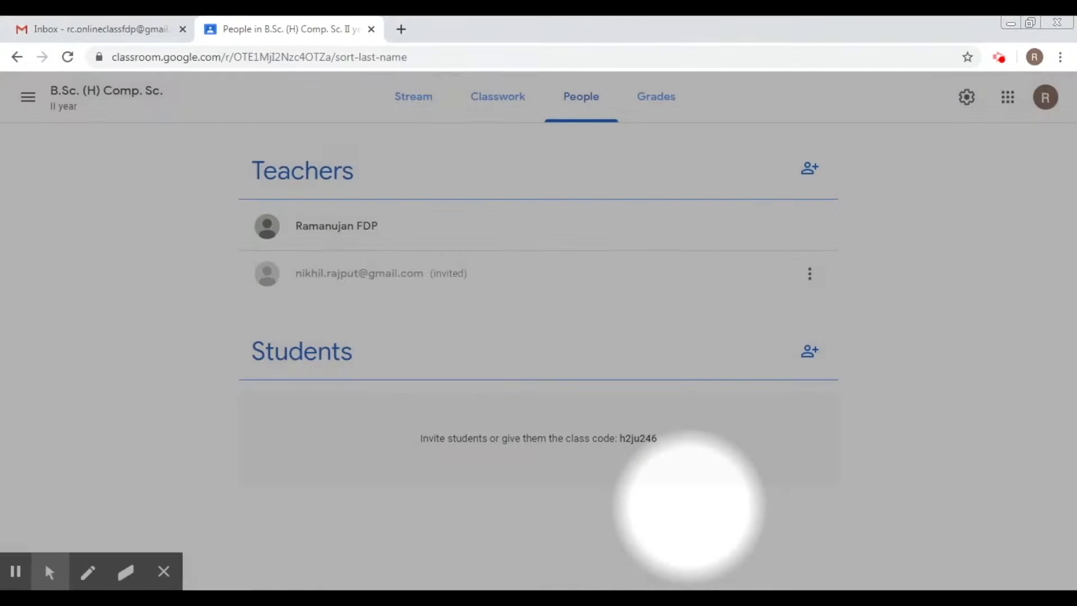
{"action": "mouse_move", "coordinate": [440, 436]}
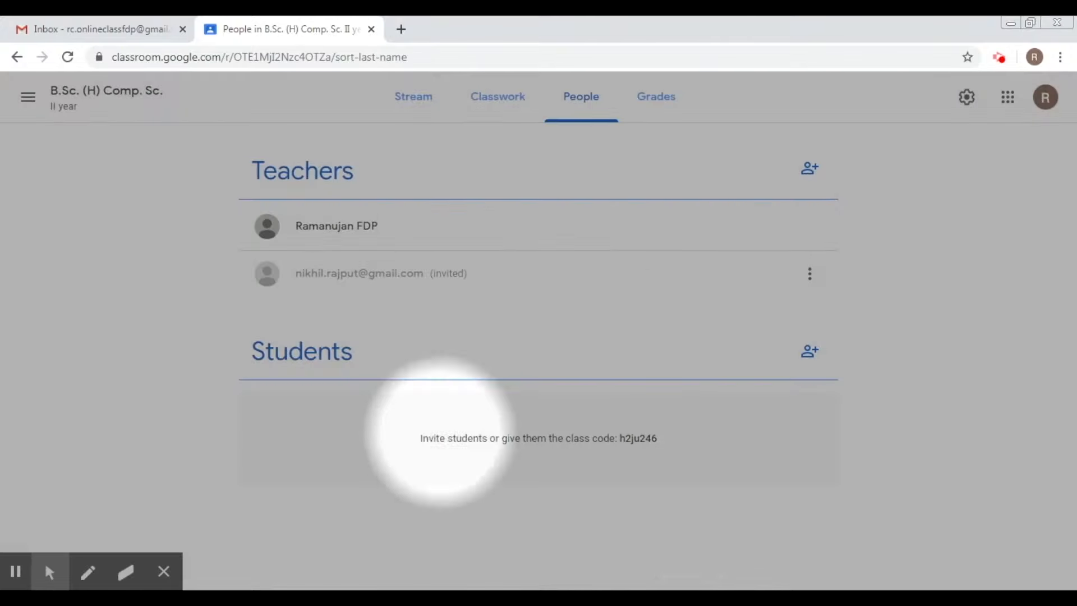
{"action": "mouse_move", "coordinate": [319, 313]}
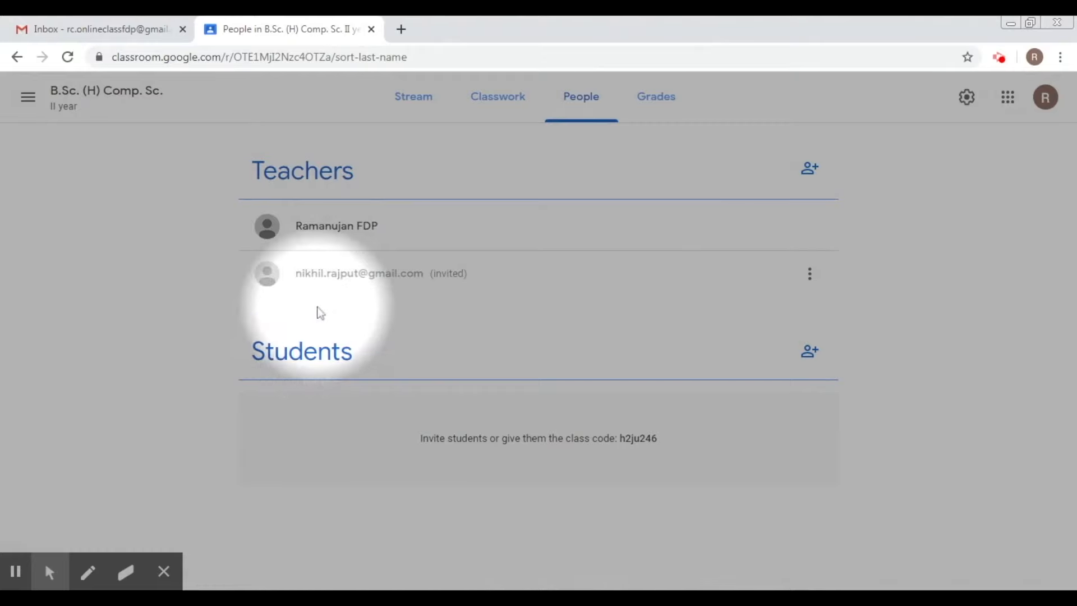
{"action": "mouse_move", "coordinate": [320, 313]}
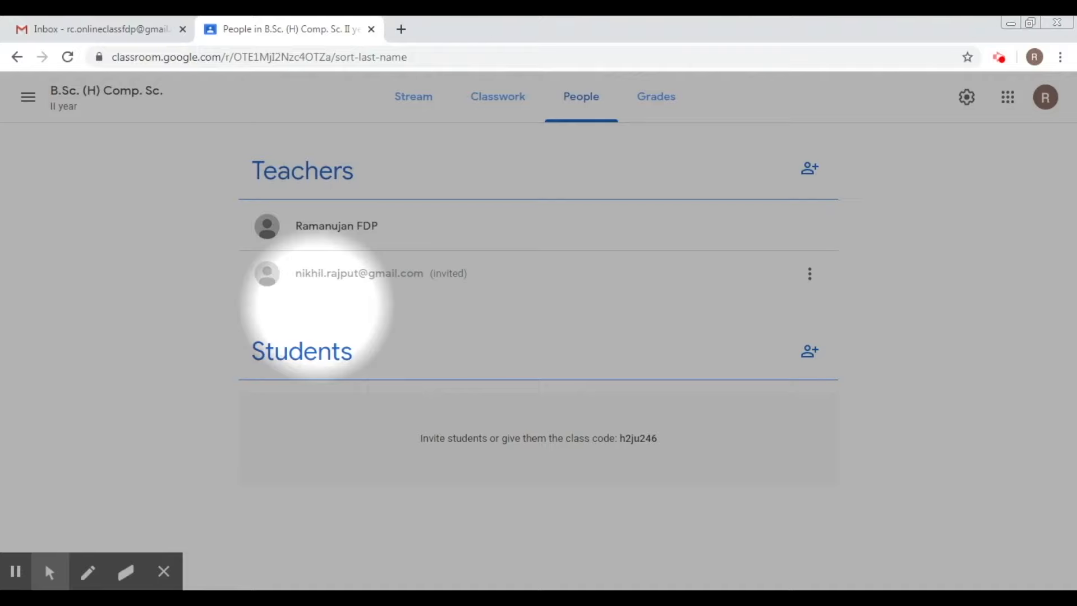
{"action": "mouse_move", "coordinate": [313, 350]}
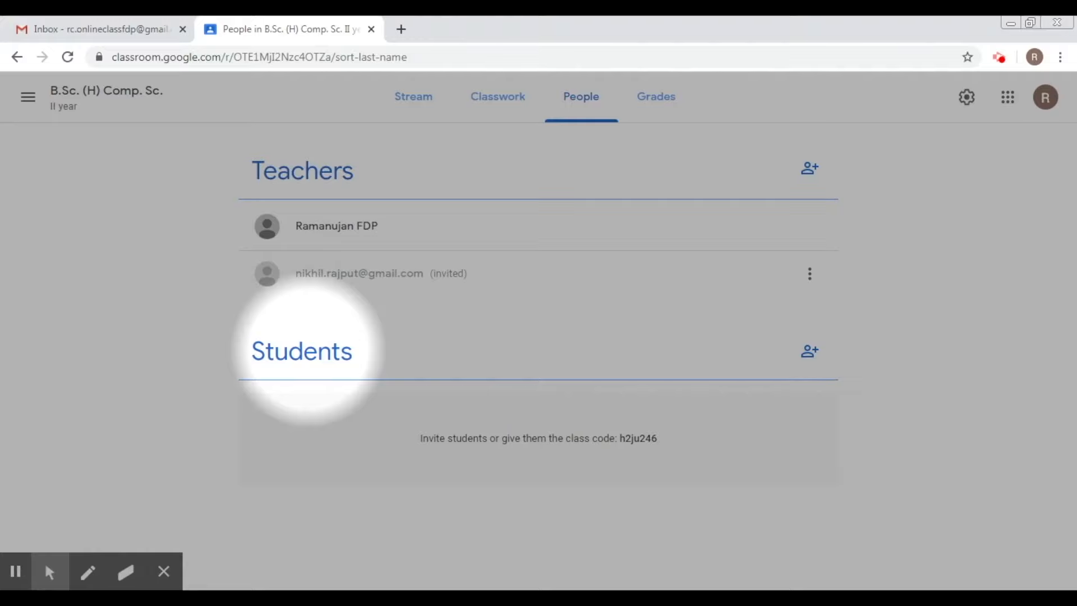
{"action": "mouse_move", "coordinate": [635, 433]}
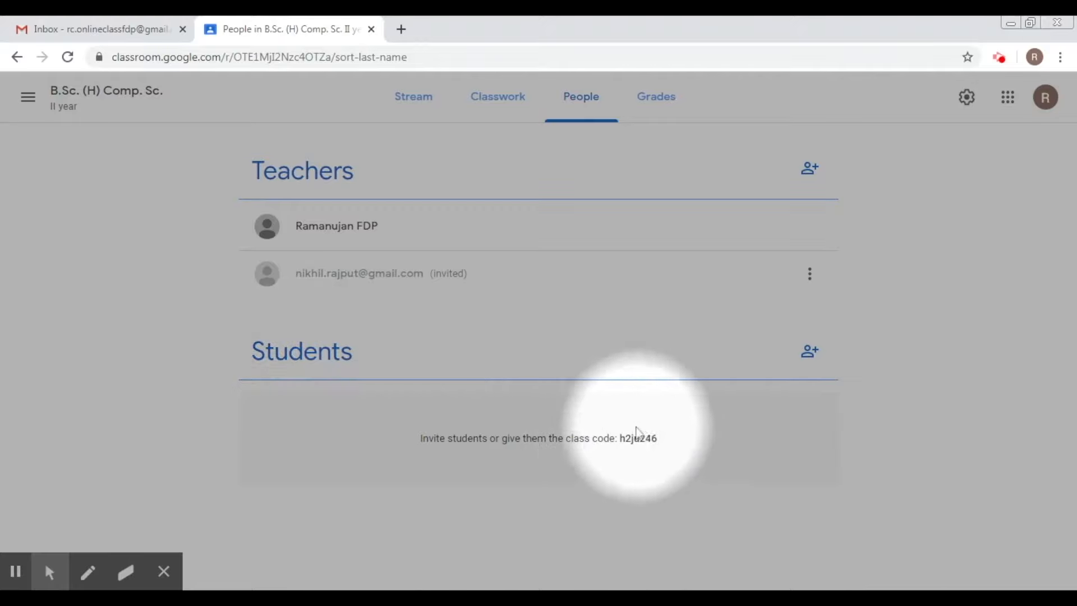
{"action": "mouse_move", "coordinate": [632, 433]}
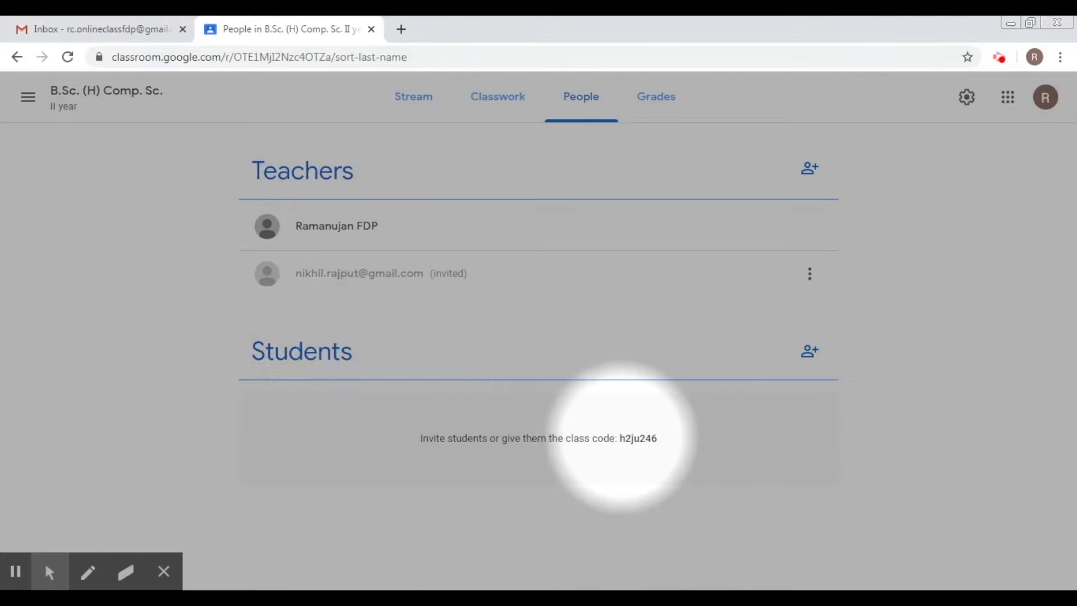
{"action": "double_click", "coordinate": [638, 439]}
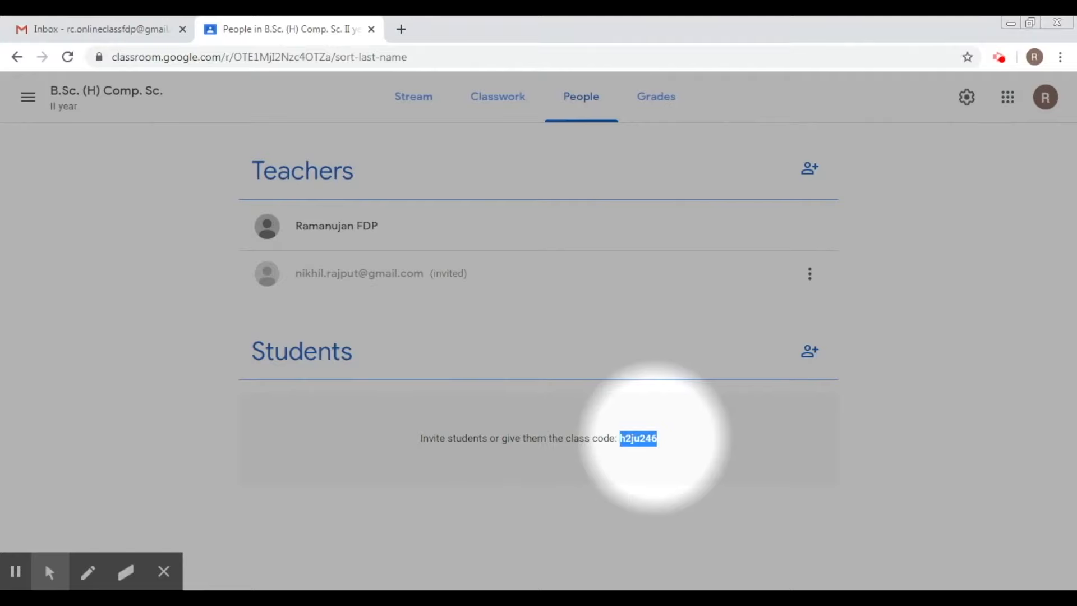
{"action": "mouse_move", "coordinate": [809, 351]}
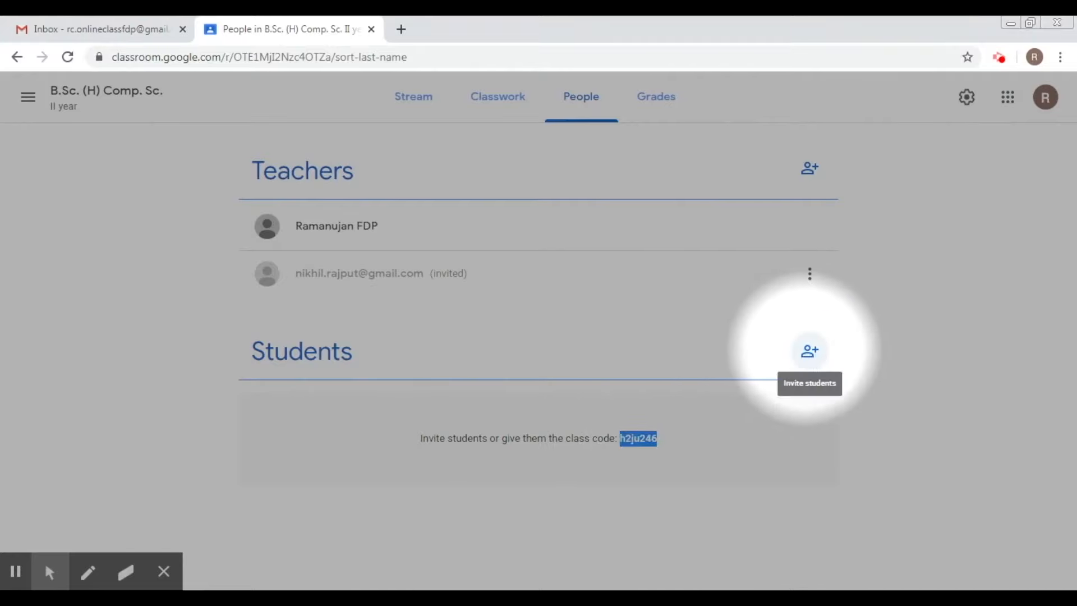
{"action": "left_click", "coordinate": [810, 350]}
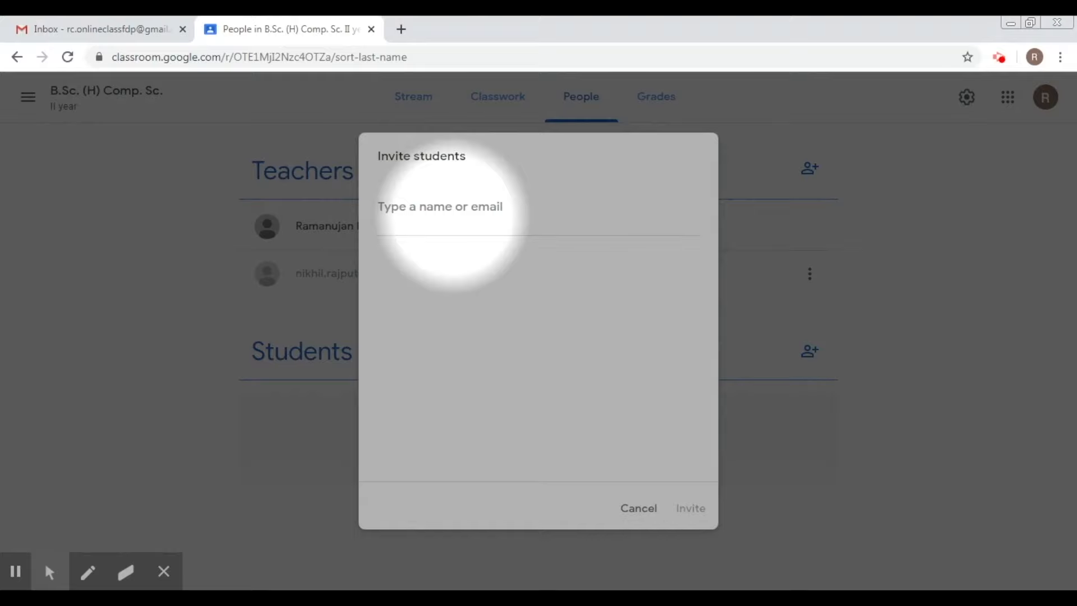
{"action": "left_click", "coordinate": [439, 207]}
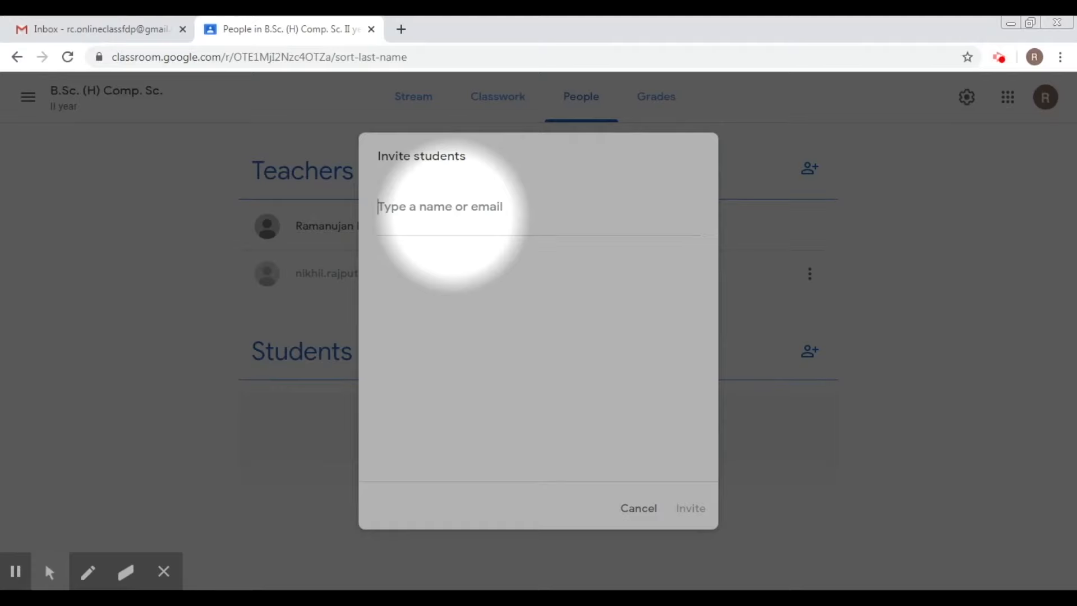
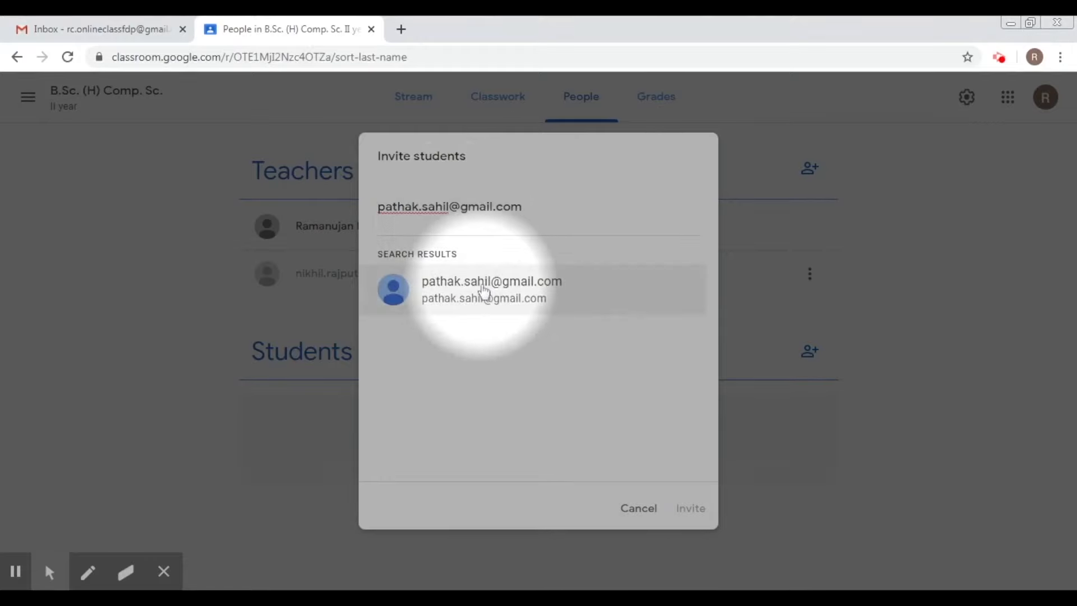
{"action": "left_click", "coordinate": [492, 289]}
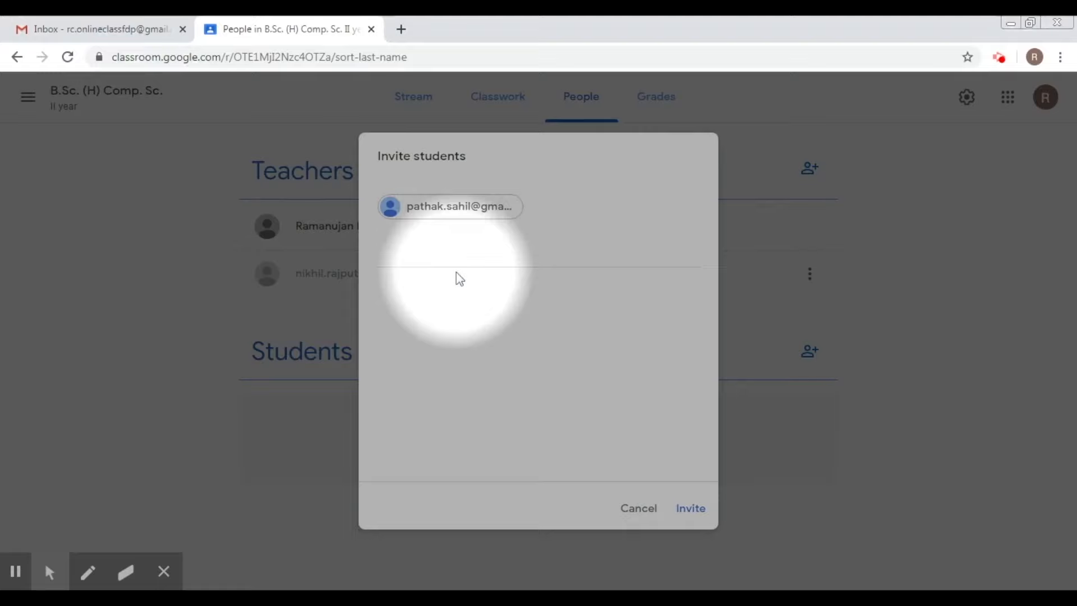
{"action": "mouse_move", "coordinate": [667, 429]}
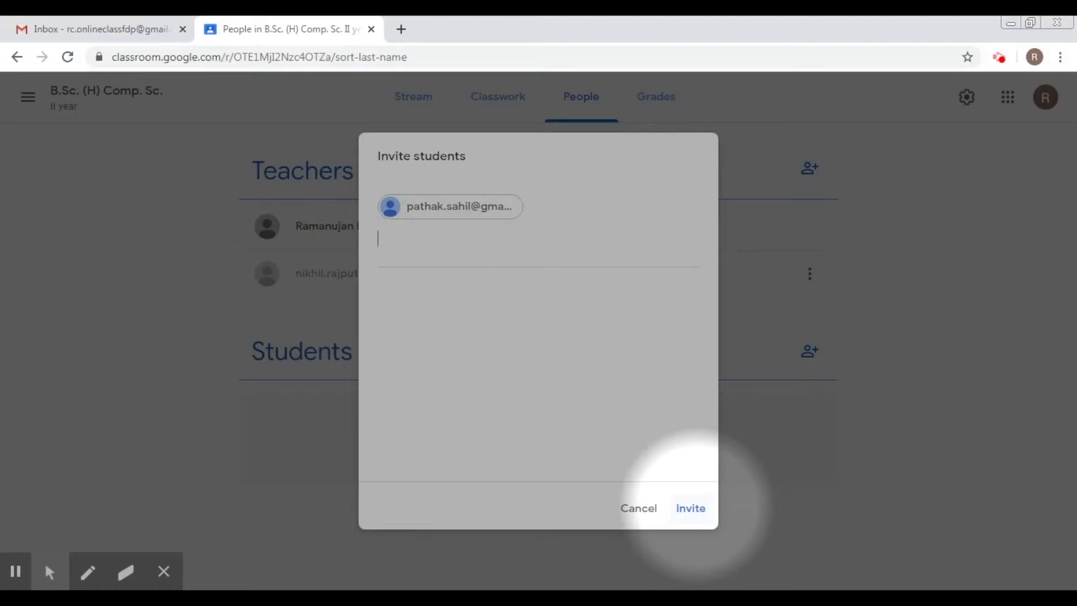
{"action": "left_click", "coordinate": [690, 507]}
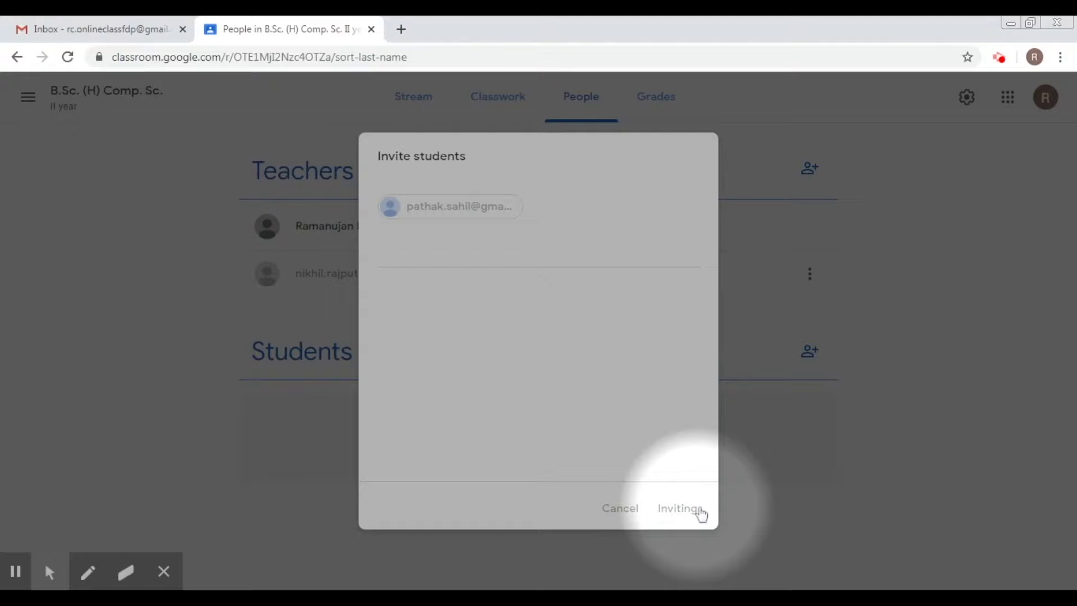
Let the student invitation finish and highlight the Students heading showing the invited student.
{"action": "left_click", "coordinate": [680, 507]}
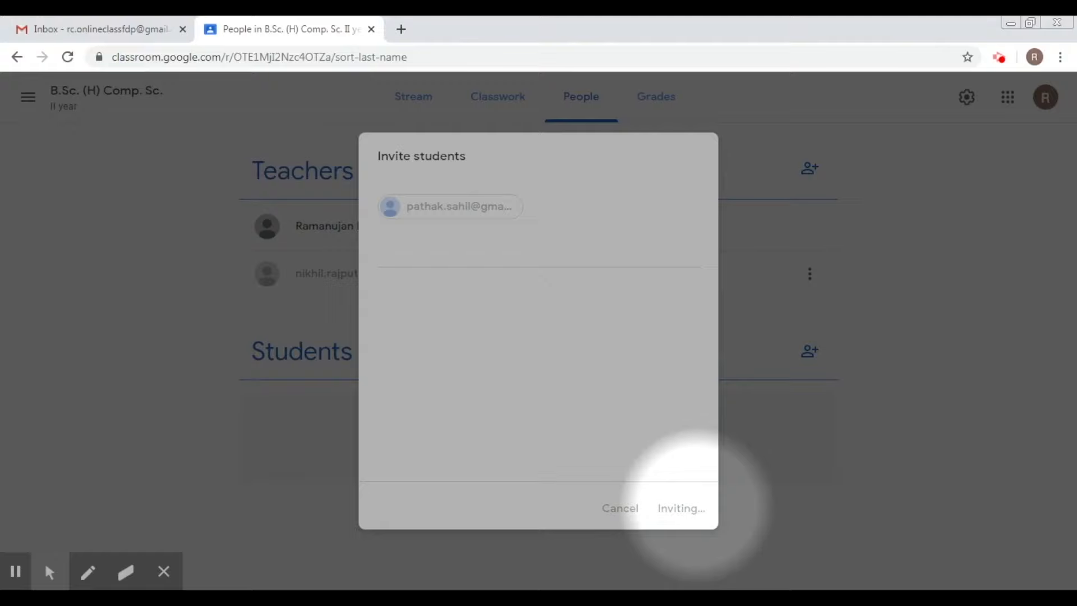
{"action": "left_click", "coordinate": [680, 507]}
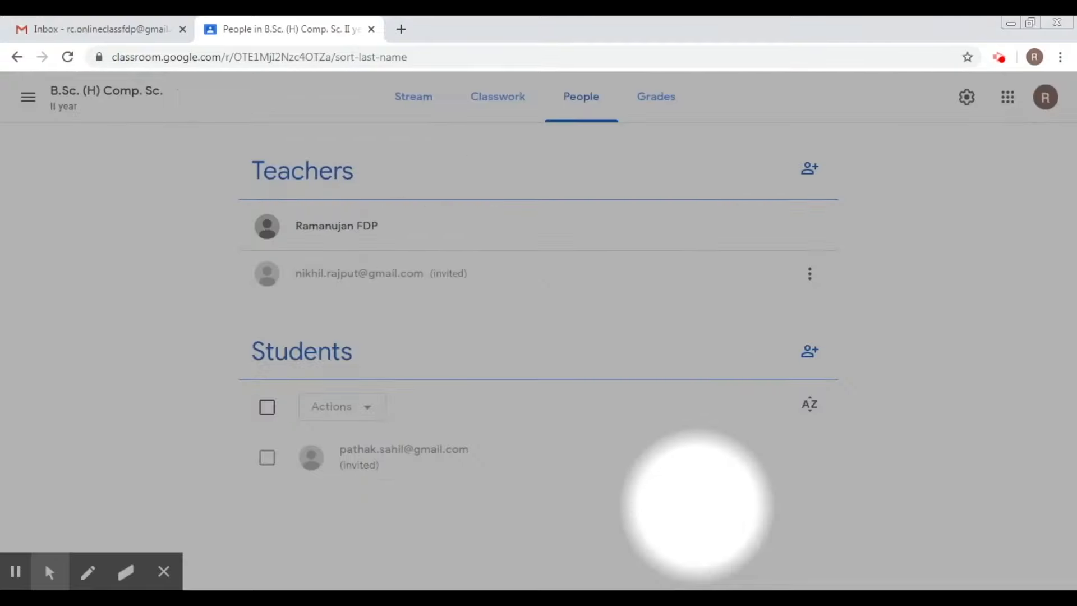
{"action": "mouse_move", "coordinate": [336, 469]}
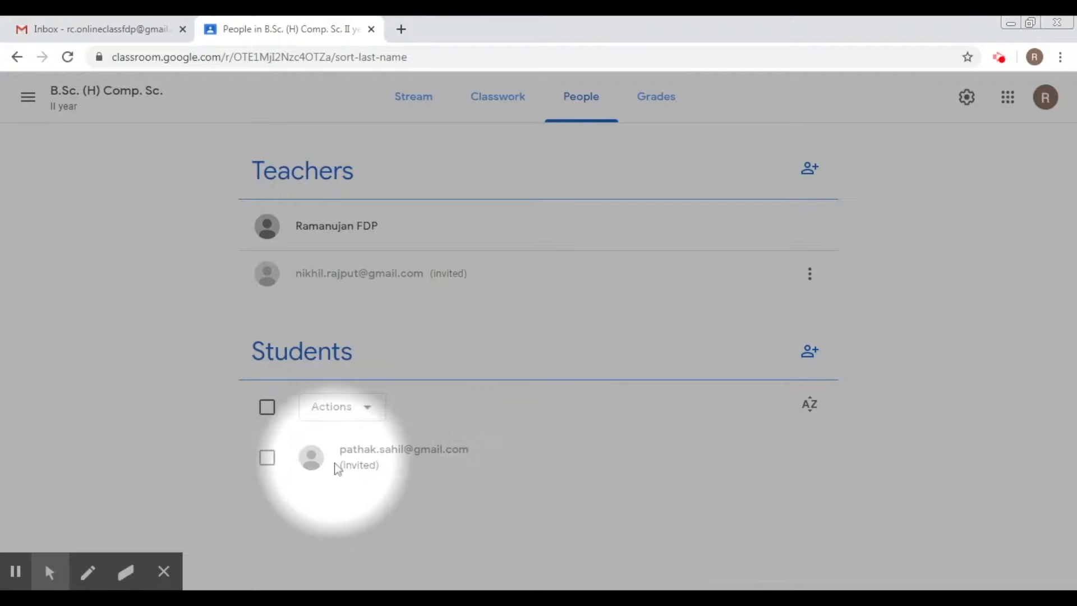
{"action": "left_click", "coordinate": [19, 535]}
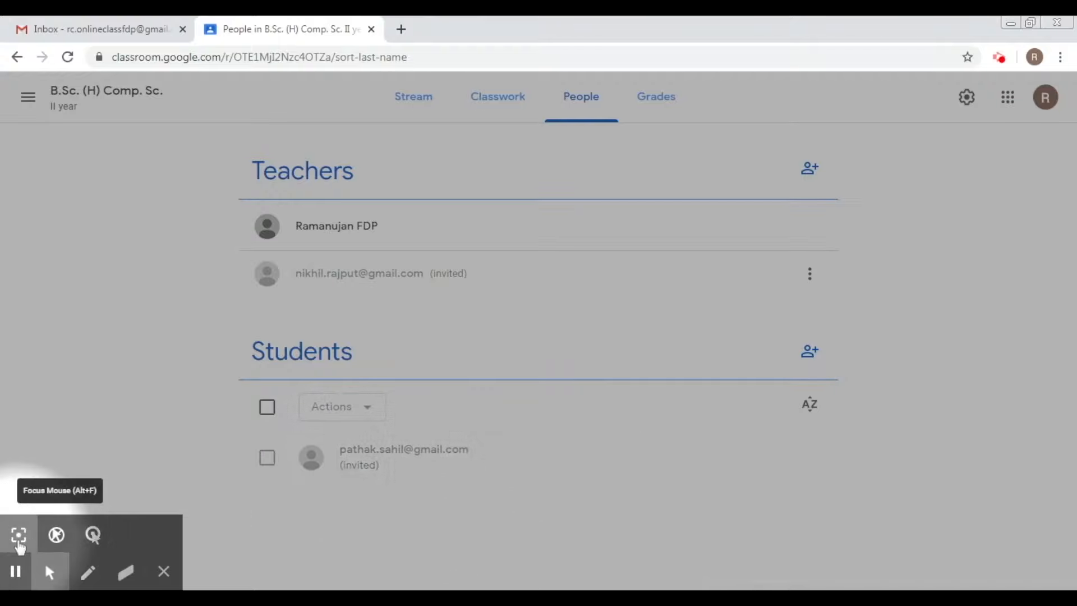
{"action": "mouse_move", "coordinate": [313, 457]}
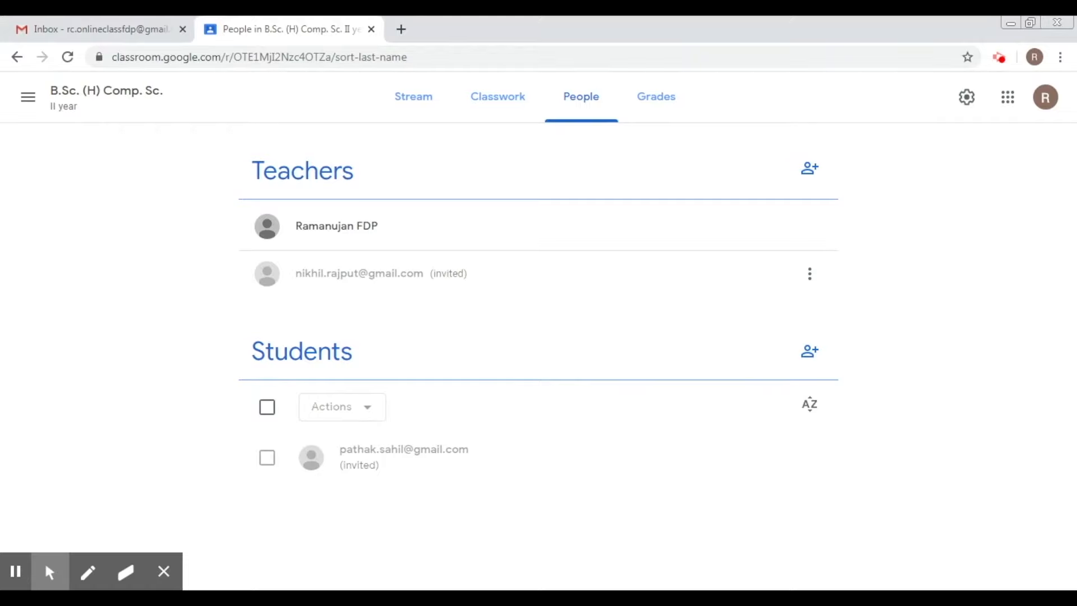
{"action": "double_click", "coordinate": [301, 351]}
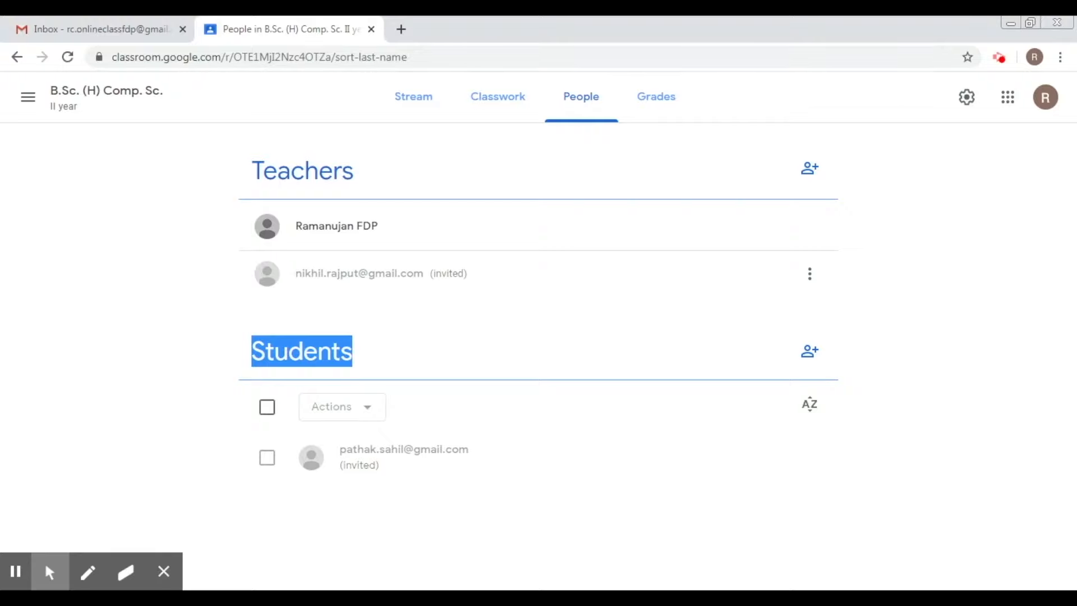
{"action": "left_click", "coordinate": [809, 352]}
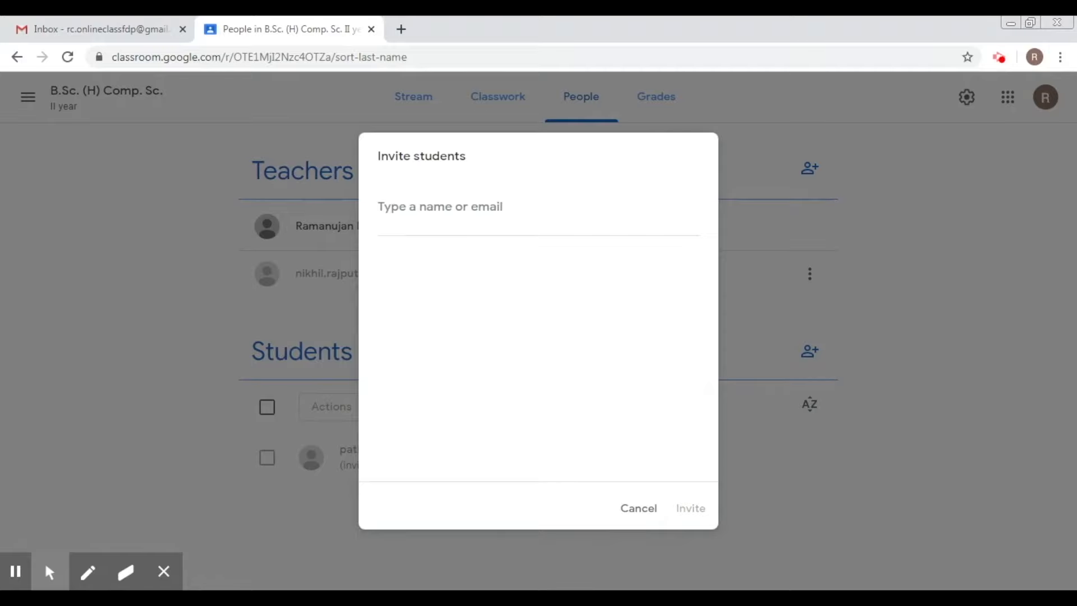
{"action": "mouse_move", "coordinate": [565, 406]}
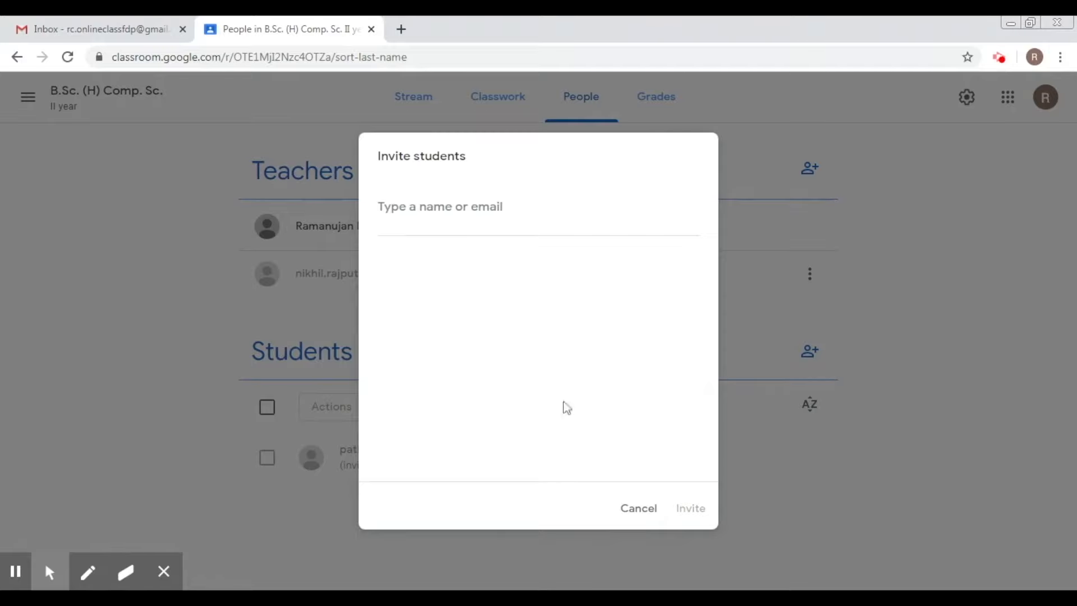
{"action": "mouse_move", "coordinate": [542, 406]}
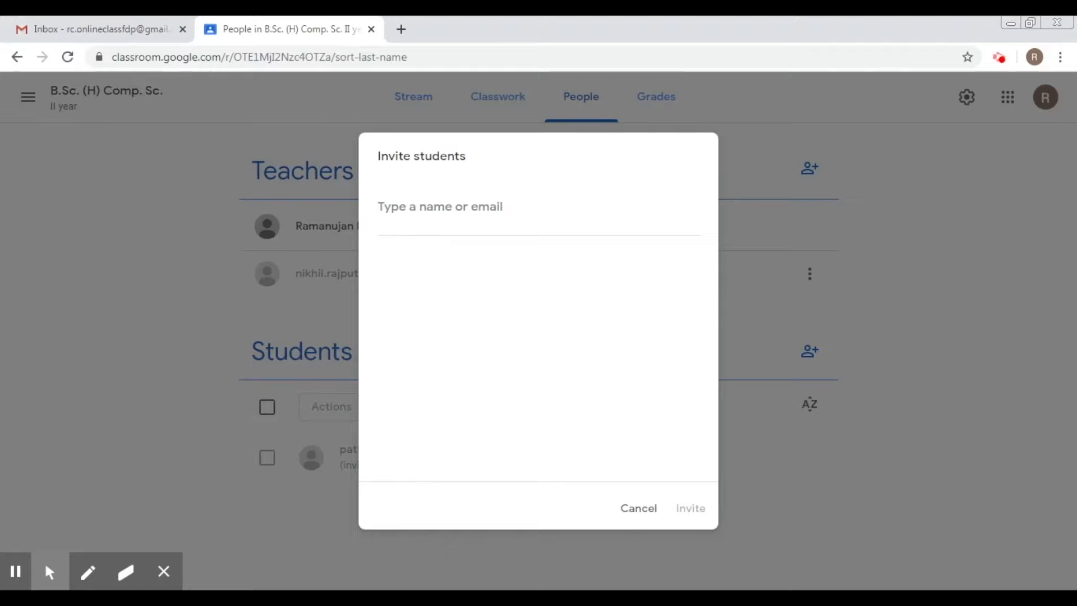
{"action": "left_click", "coordinate": [440, 206]}
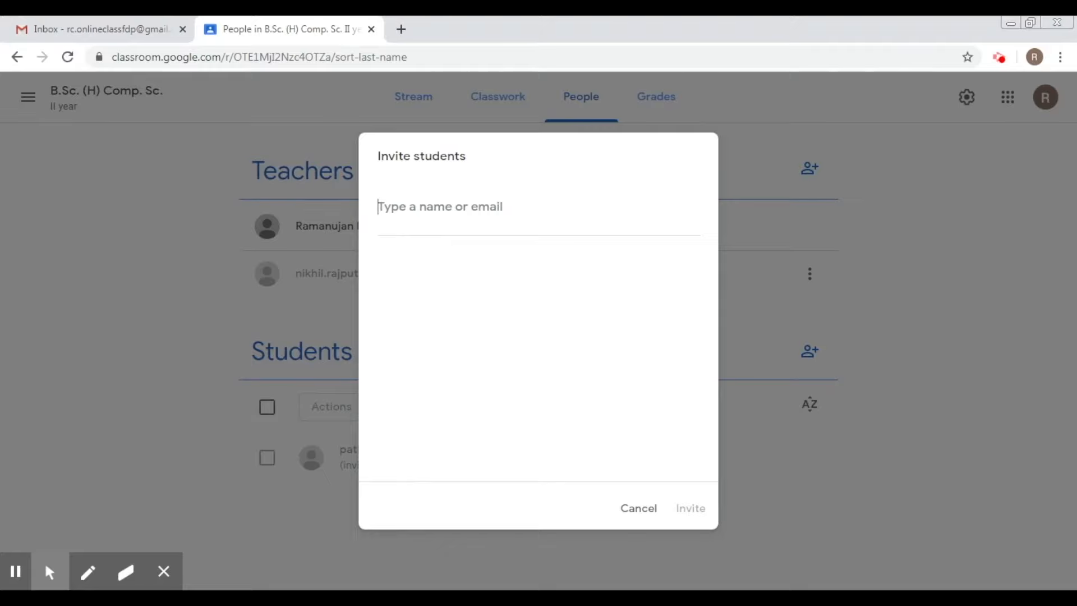
{"action": "mouse_move", "coordinate": [646, 536]}
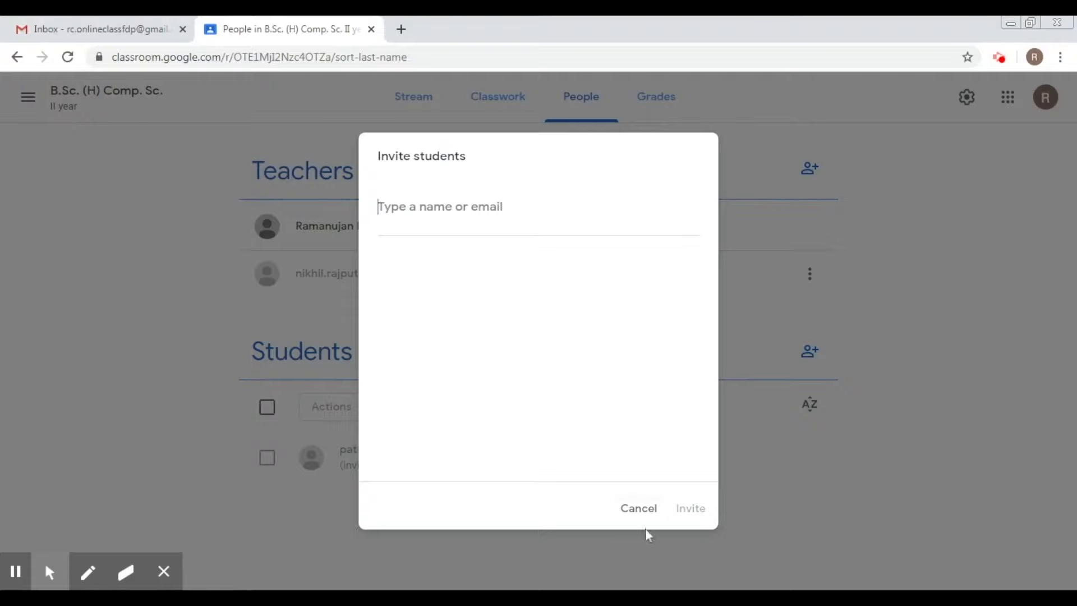
{"action": "left_click", "coordinate": [639, 507]}
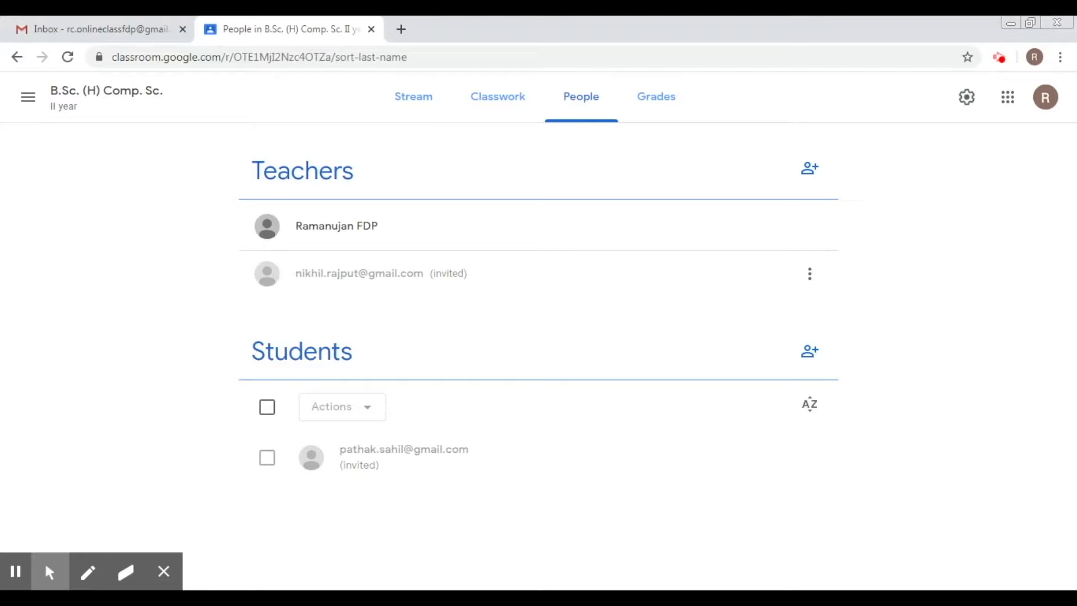
{"action": "mouse_move", "coordinate": [670, 242]}
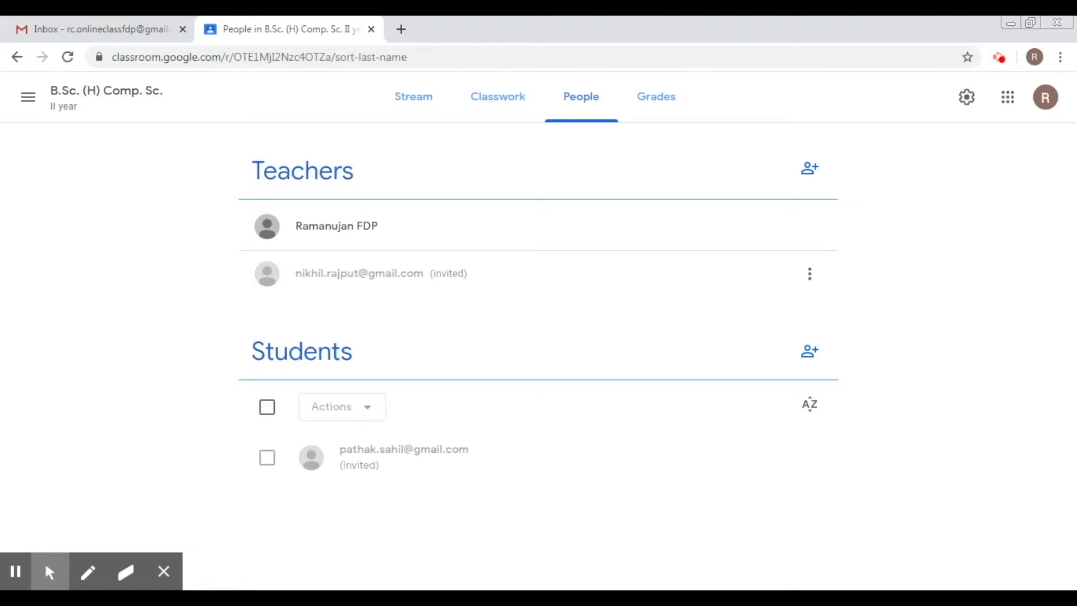
{"action": "mouse_move", "coordinate": [497, 97]}
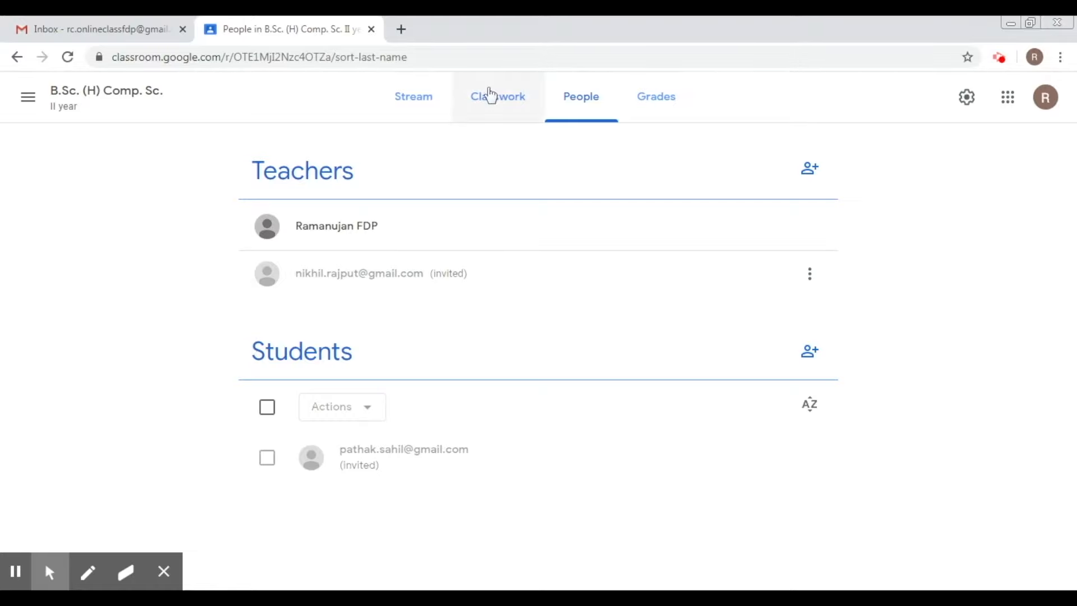
Switch to the class's Classwork page, which has no assignments yet.
{"action": "left_click", "coordinate": [498, 97]}
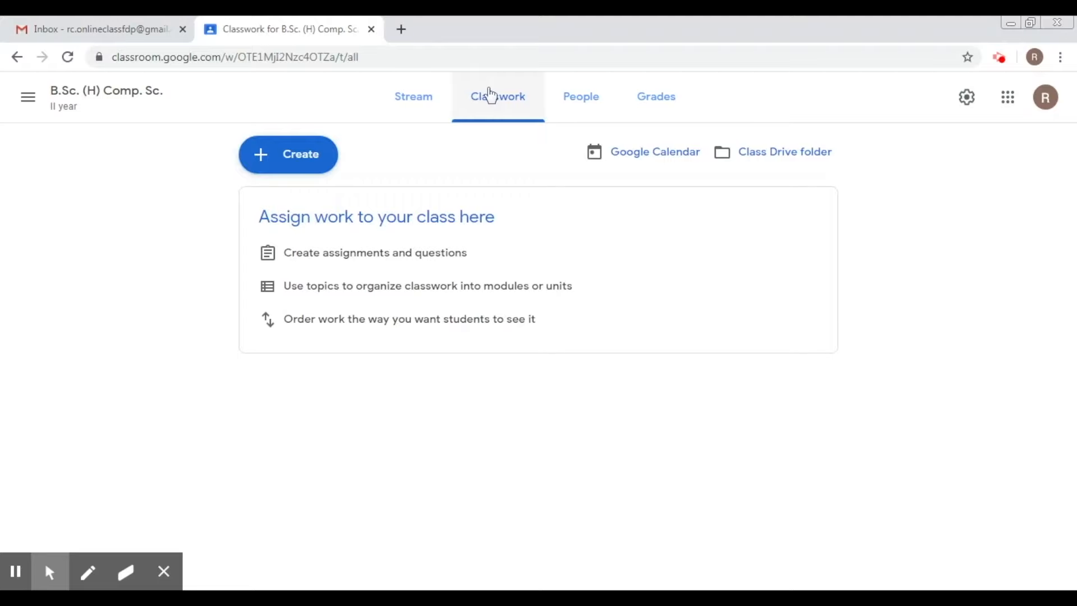
{"action": "mouse_move", "coordinate": [371, 383]}
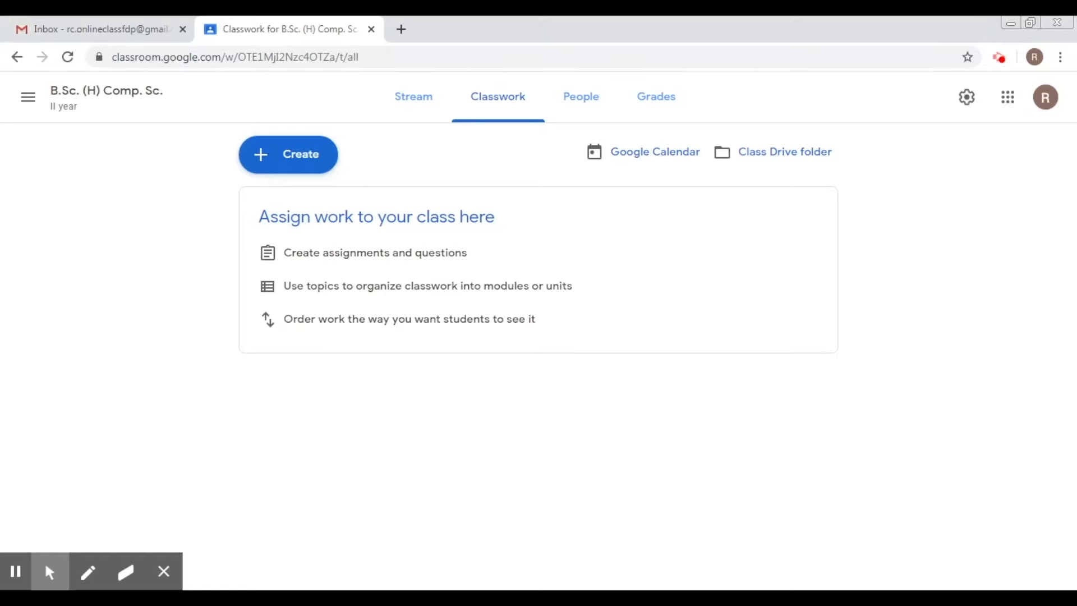
{"action": "mouse_move", "coordinate": [576, 186]}
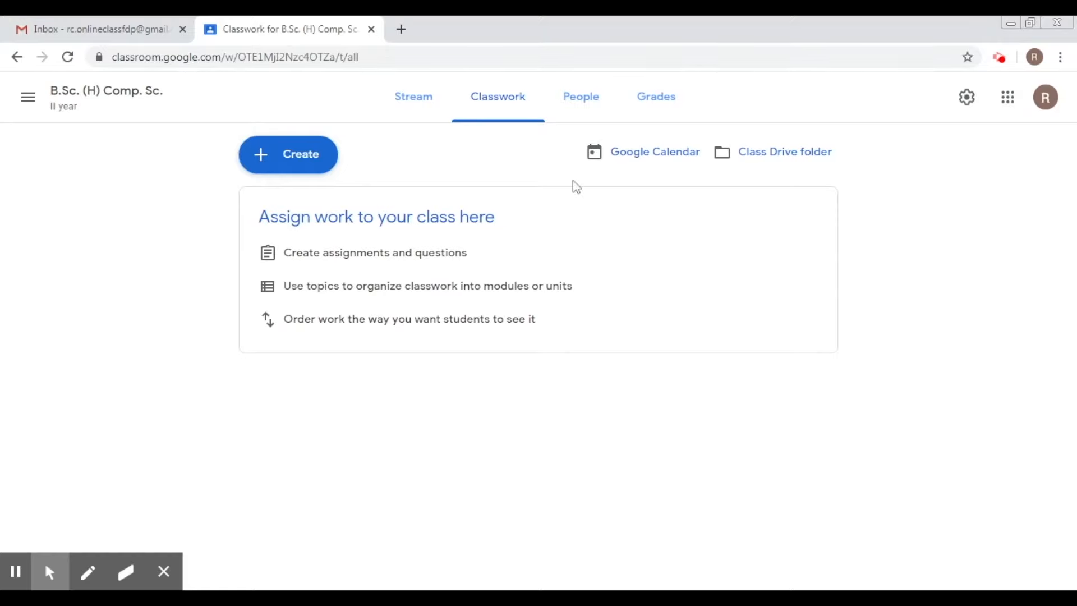
{"action": "mouse_move", "coordinate": [580, 97]}
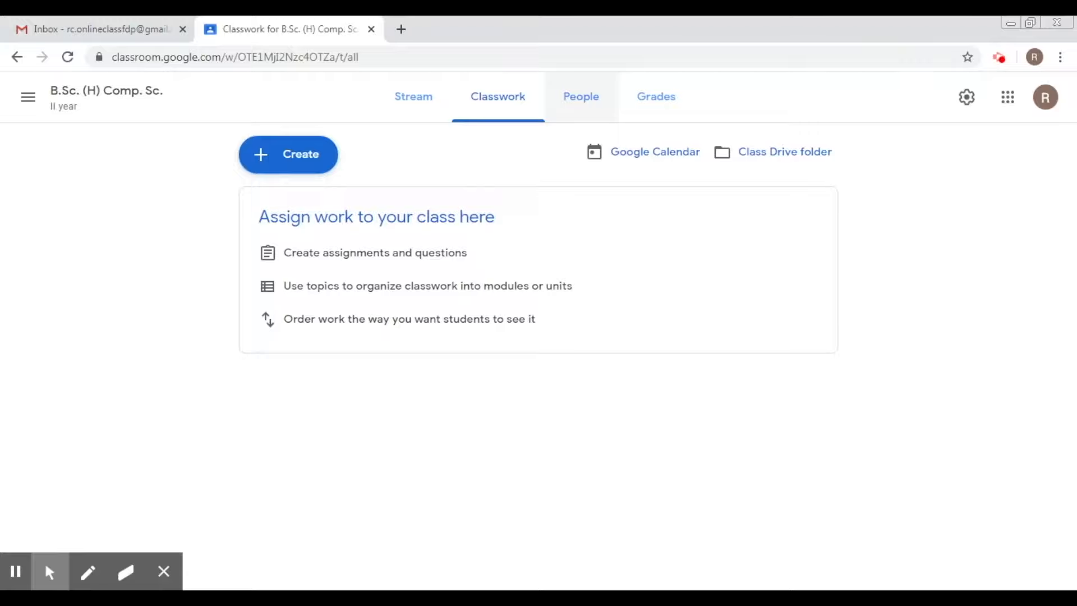
{"action": "mouse_move", "coordinate": [388, 260]}
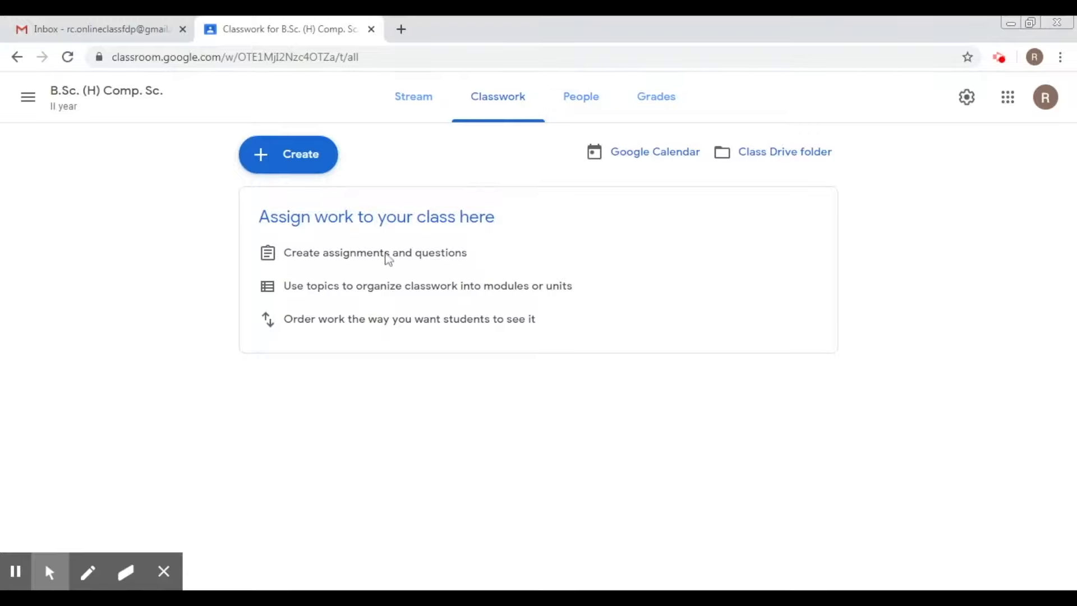